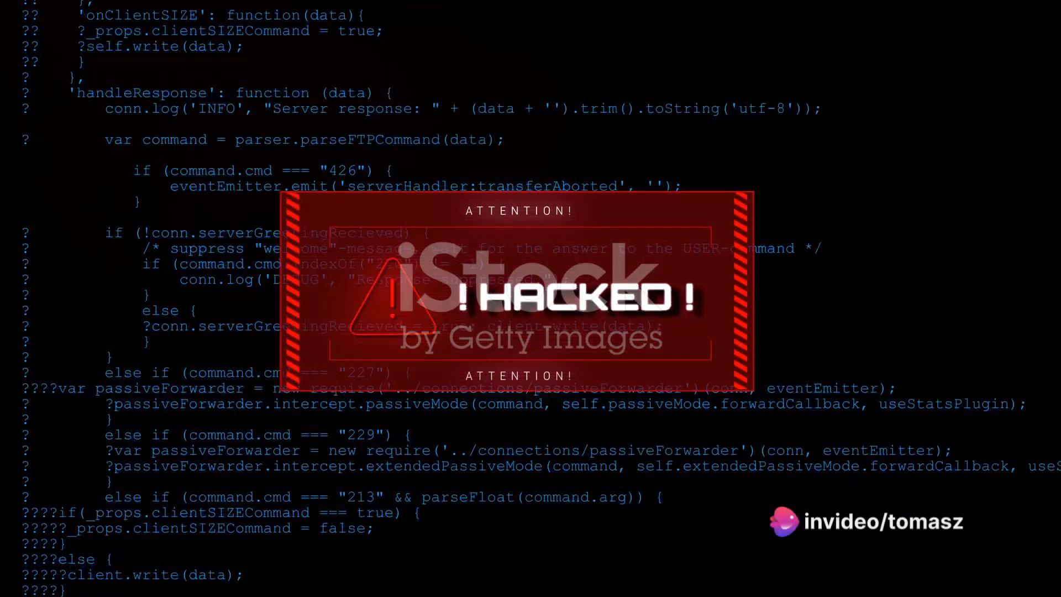
scroll(down, 3)
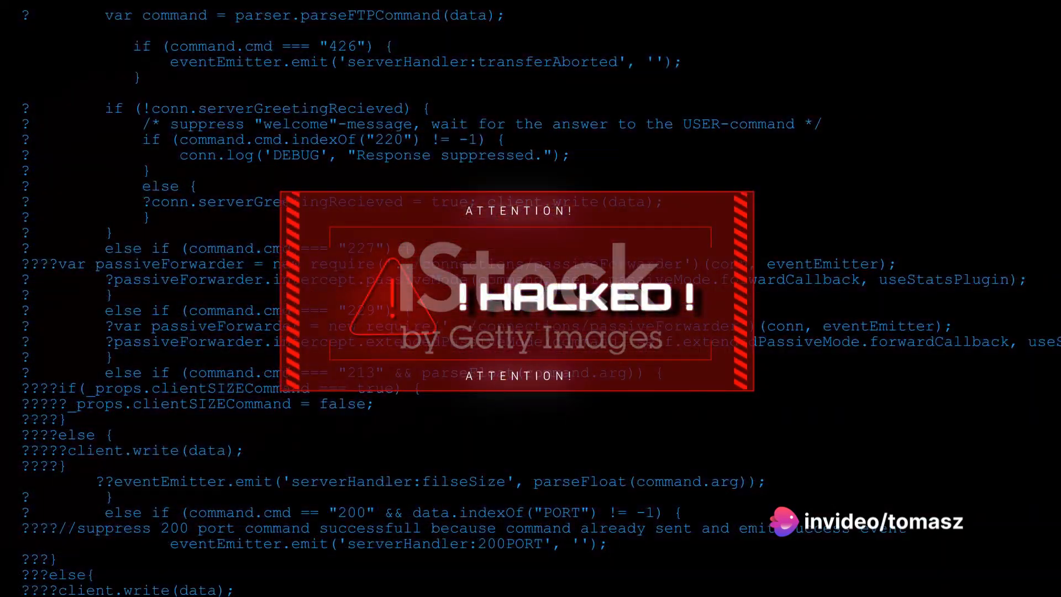